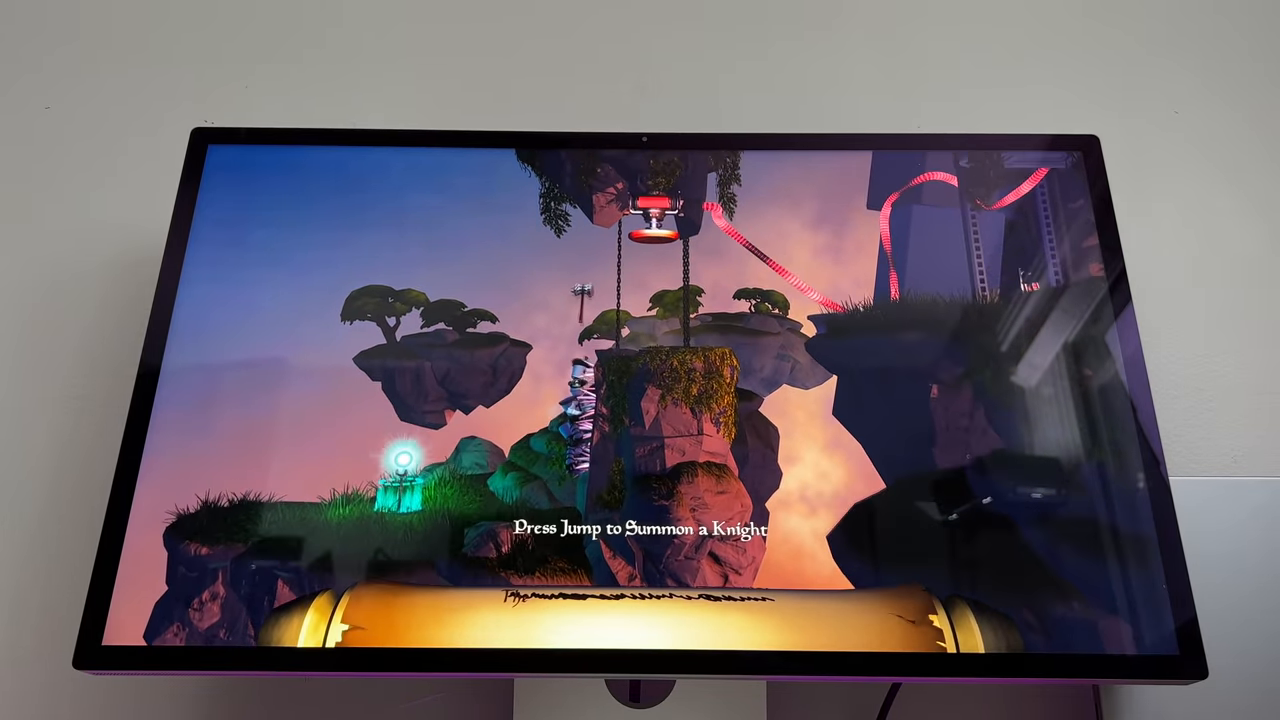
key(space)
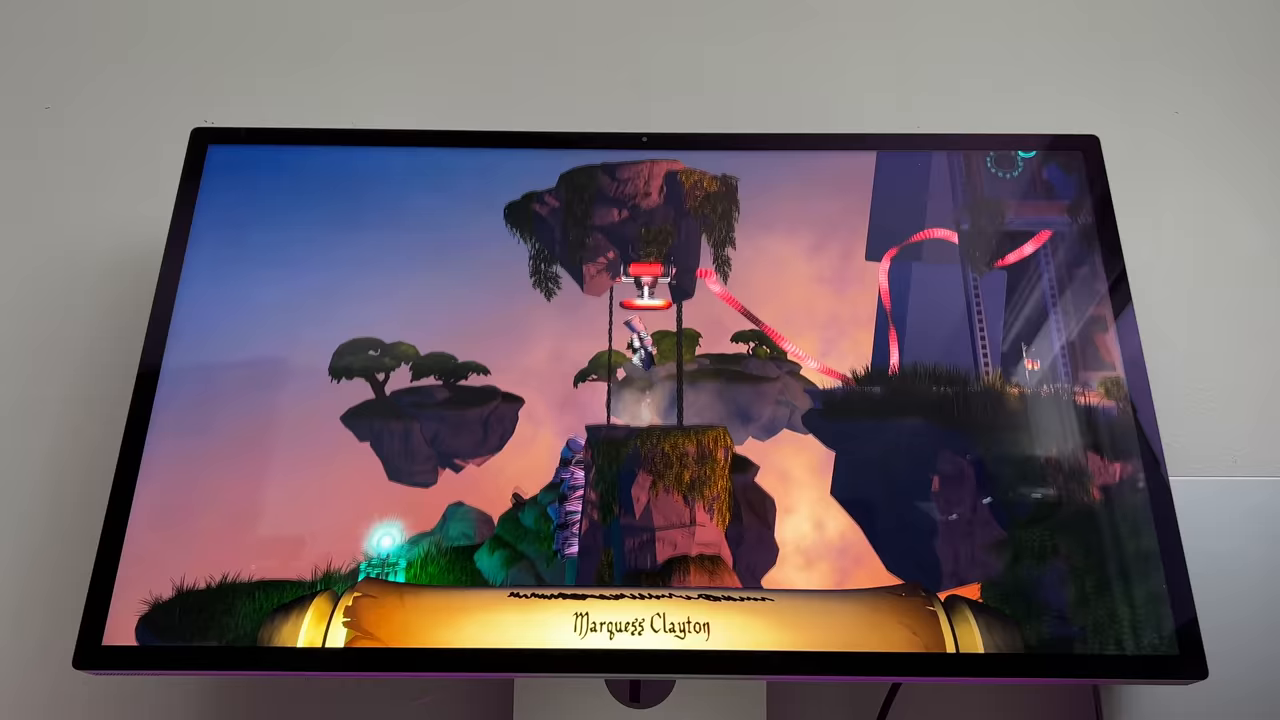